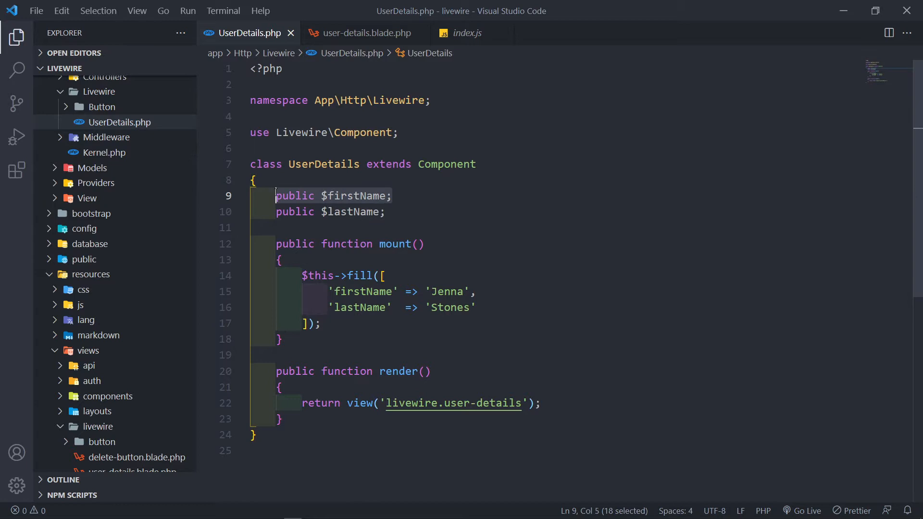
Step: Open Livewire's js/component/DirtyStates.js source in the Firefox Debugger
left_click(366, 33)
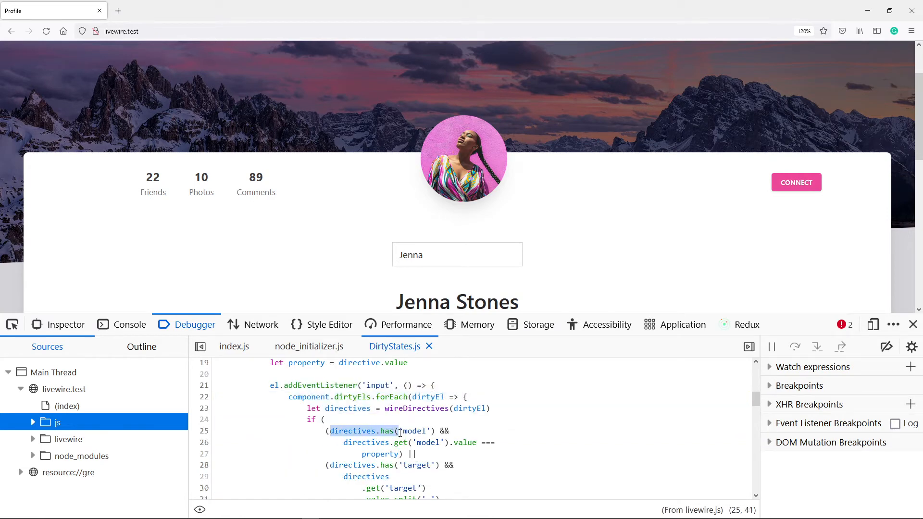
left_click(66, 324)
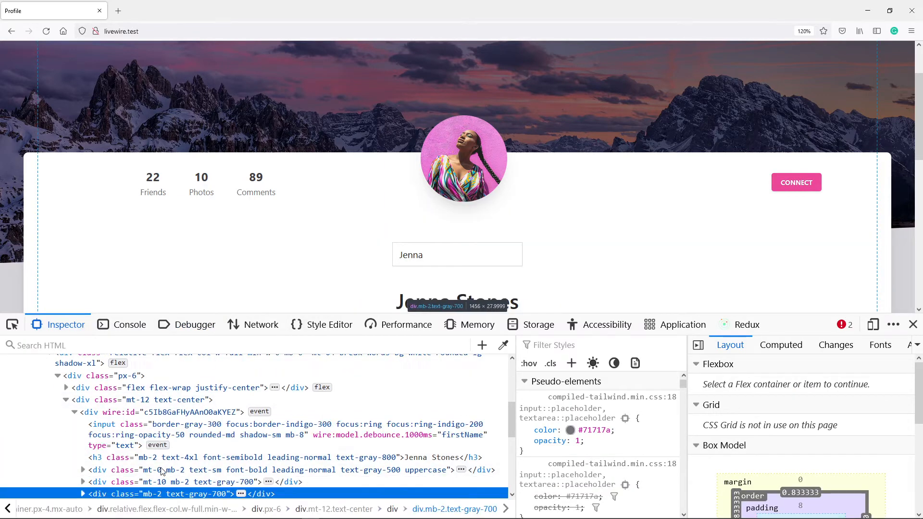
Step: Type 's' into the debounced firstName name input and watch the heading update
type("s")
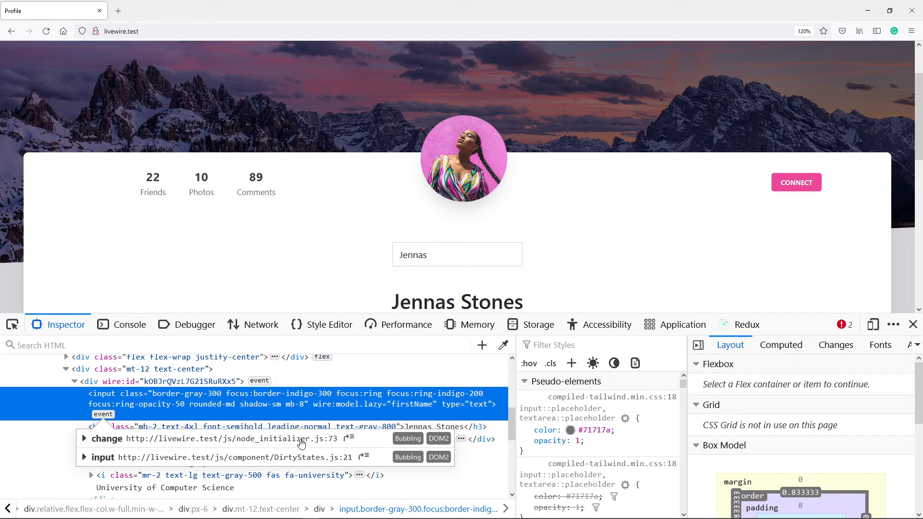